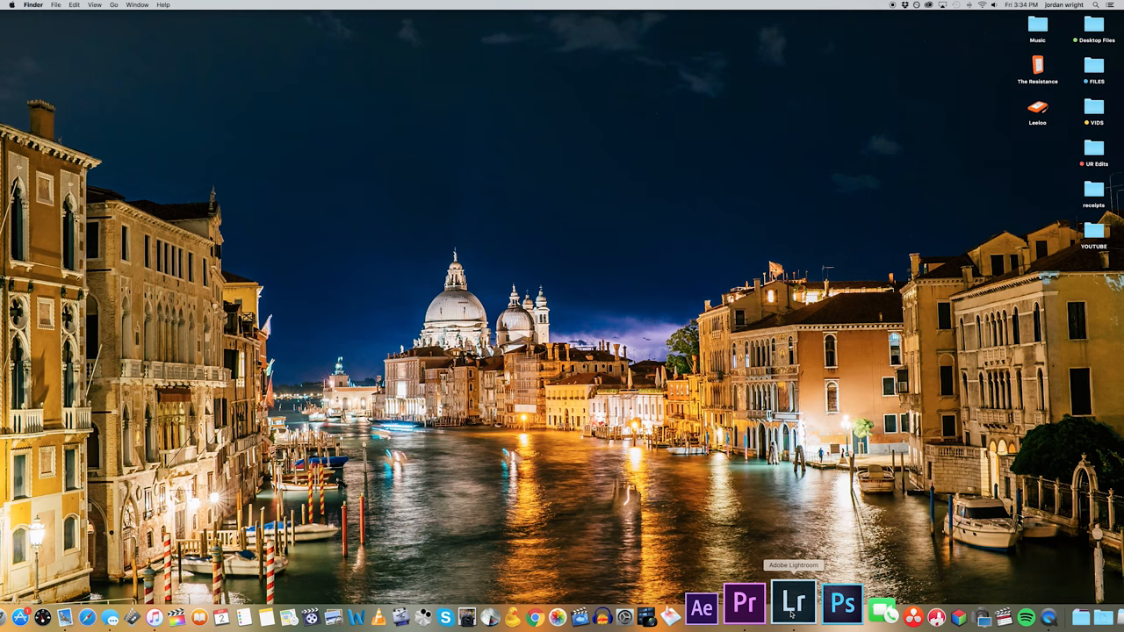
Step: Launch Adobe Lightroom from the Dock icon
left_click(793, 604)
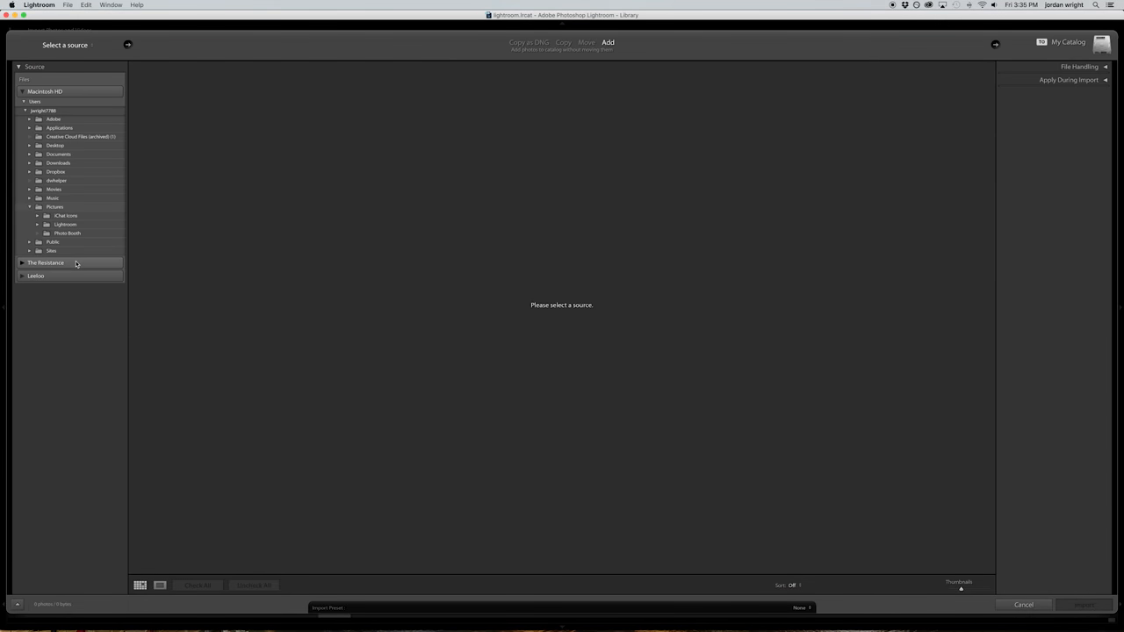
Step: Expand the Leeloo external drive in the Import Source panel
left_click(36, 276)
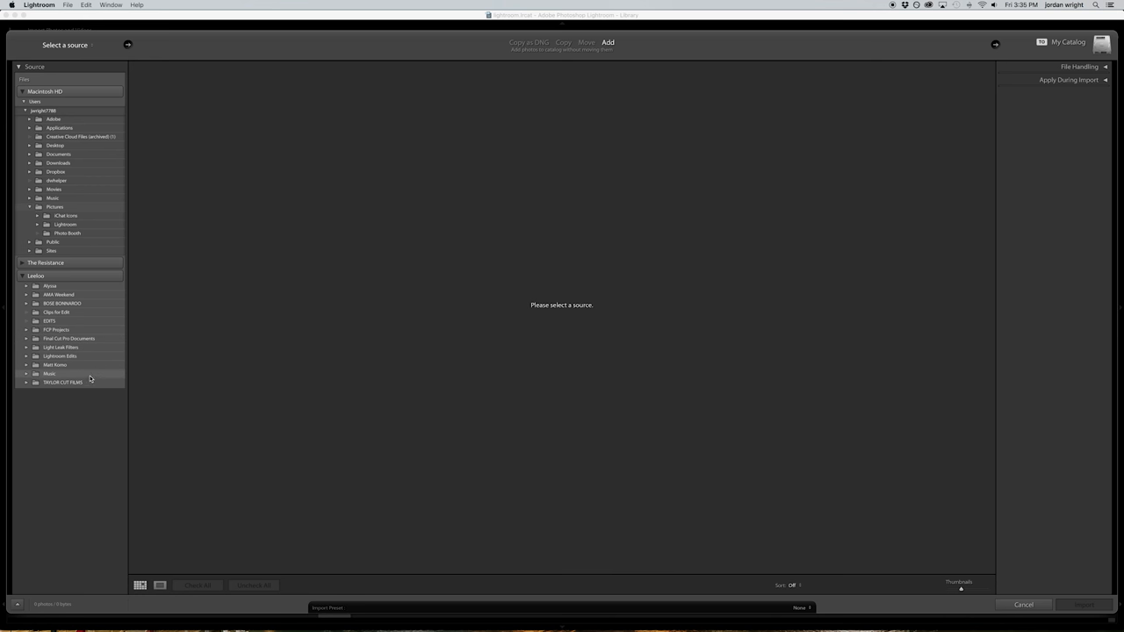
mouse_move(71, 375)
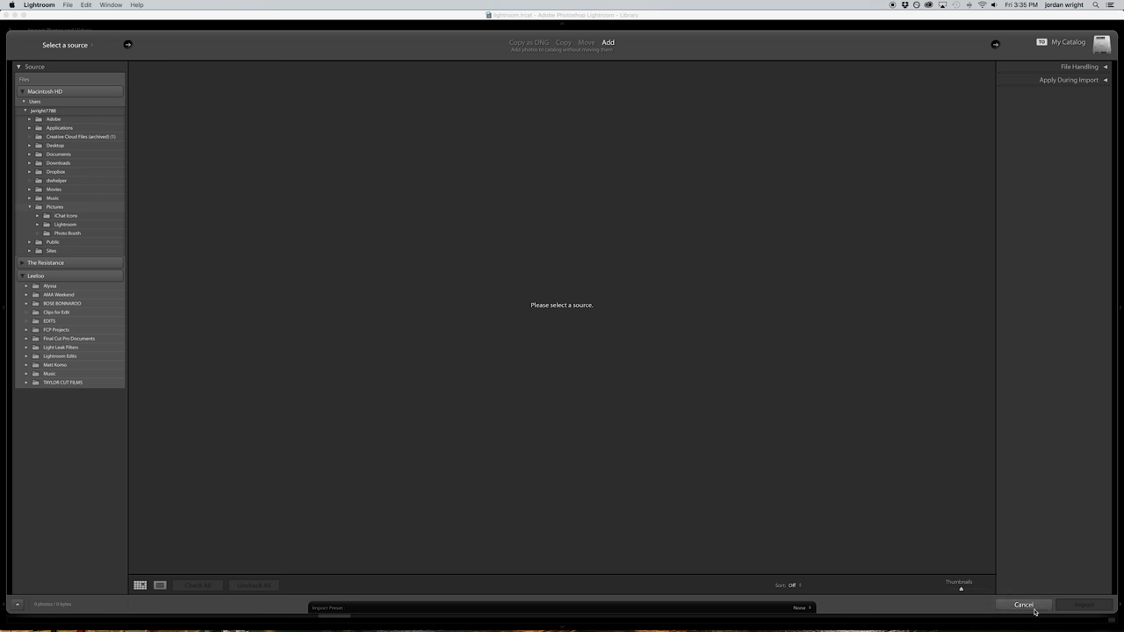
Step: Cancel the import and browse the concert photos in the Library grid
left_click(1024, 604)
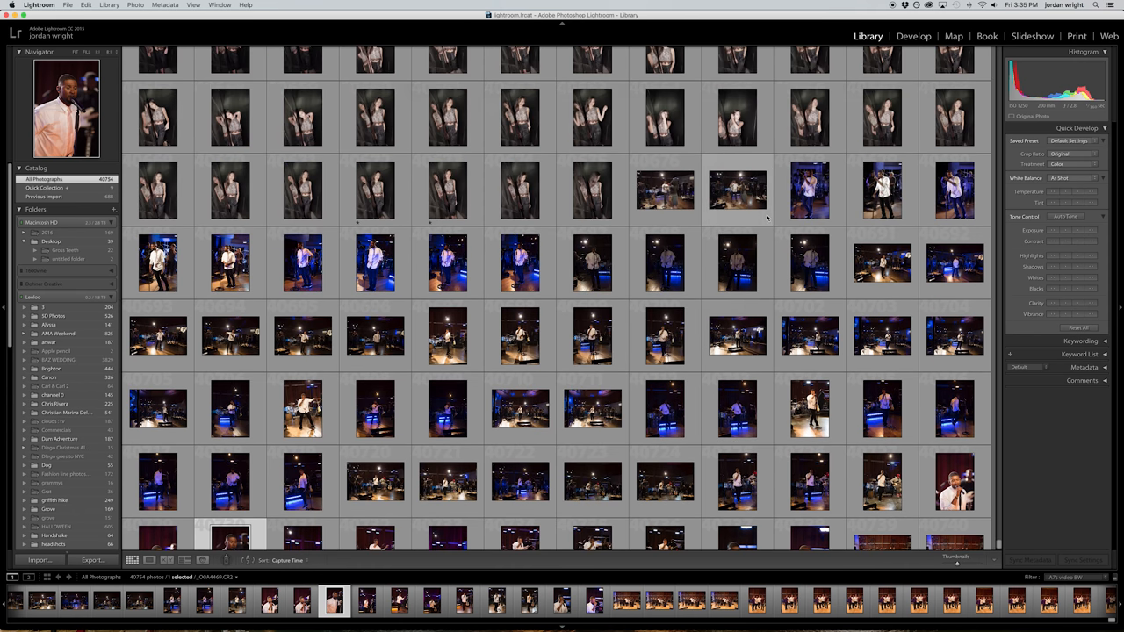
scroll("down", 3)
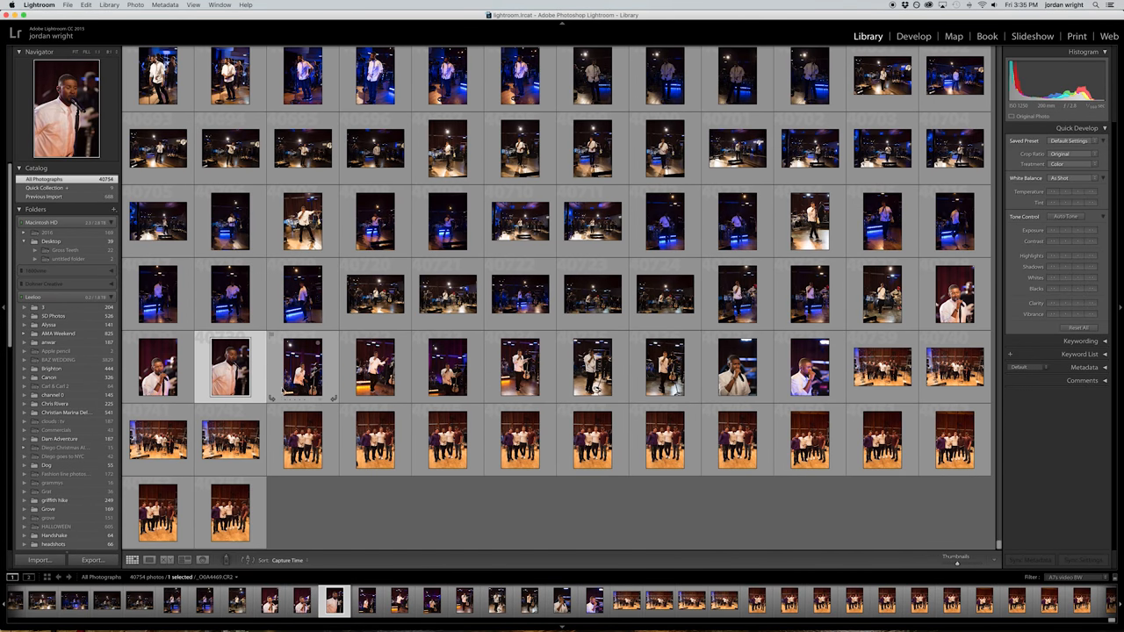
left_click(447, 366)
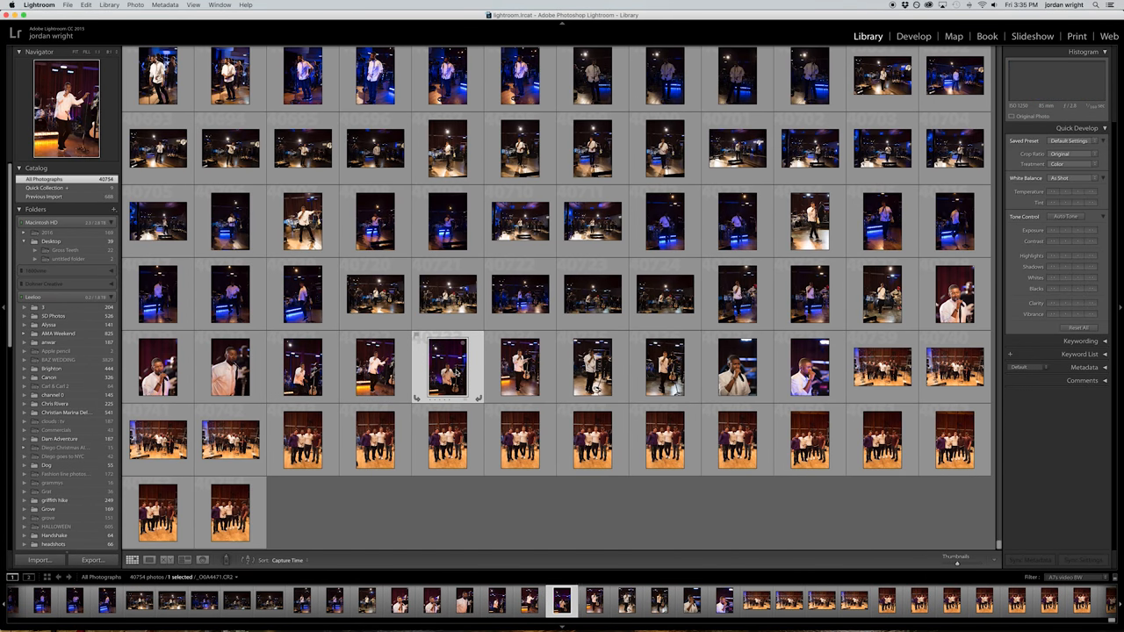
left_click(520, 366)
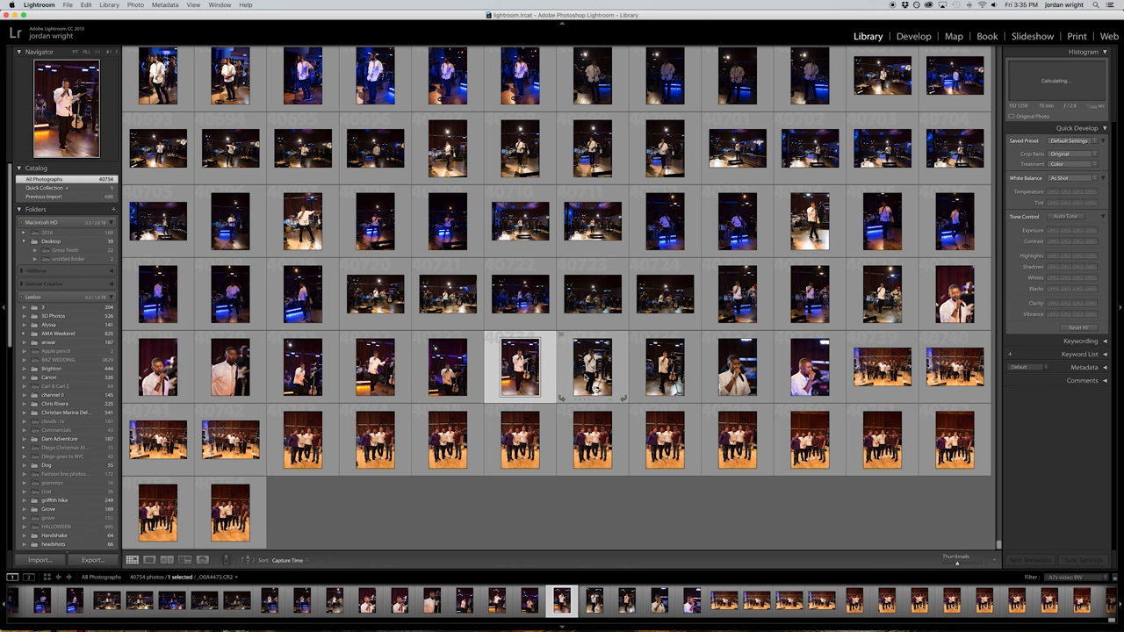
left_click(738, 368)
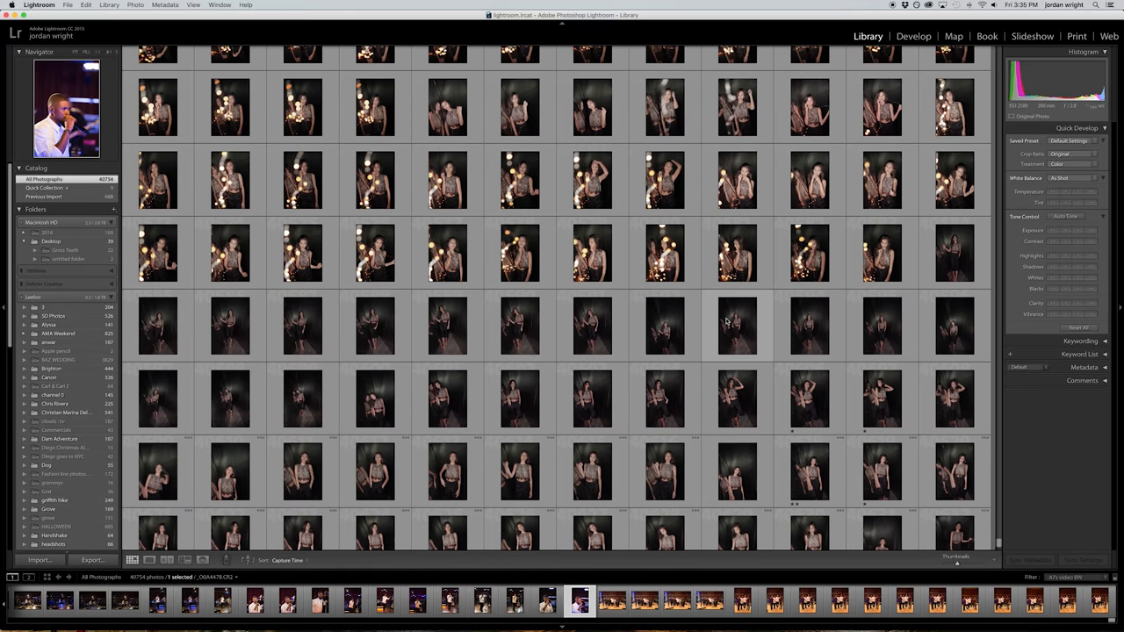
Step: Scroll back up and pick the night portrait of the woman
scroll("up", 3)
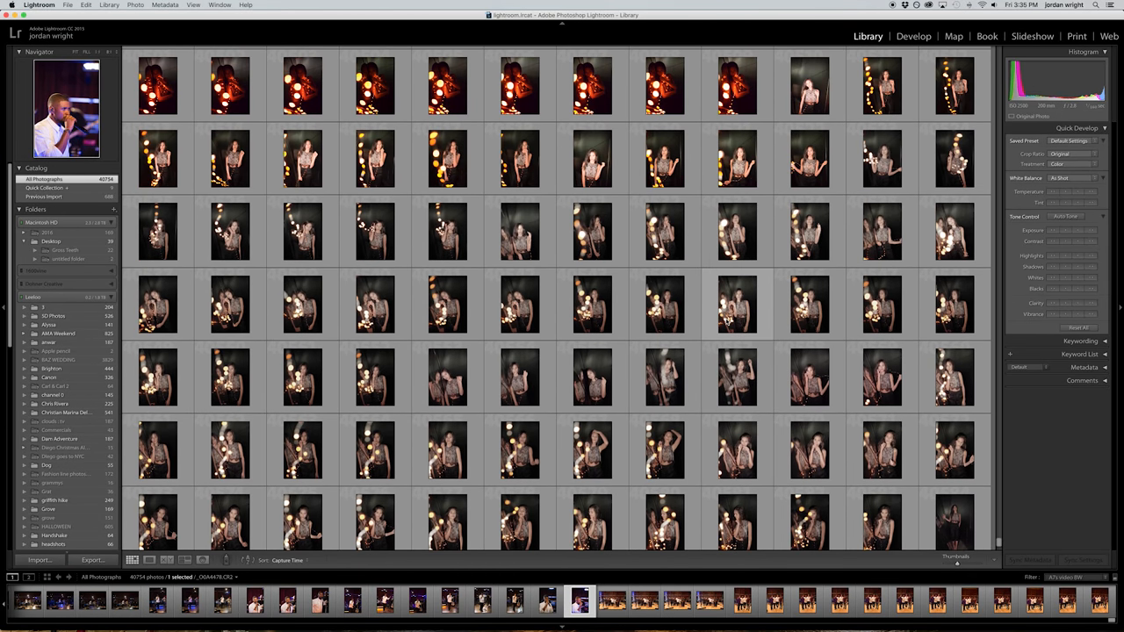
scroll("up", 3)
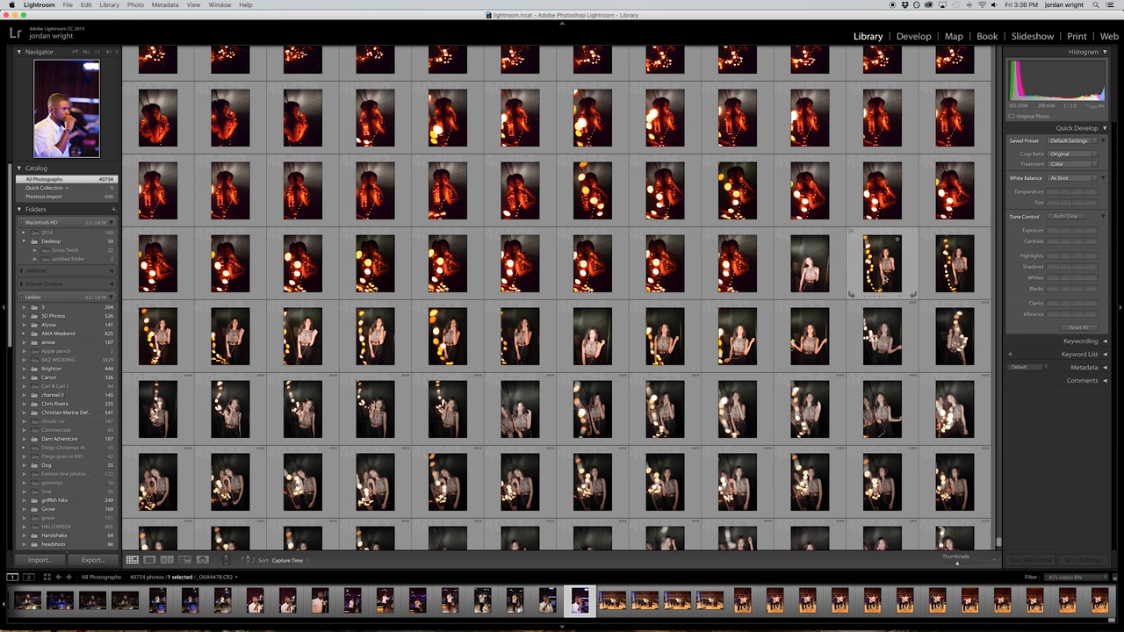
left_click(914, 36)
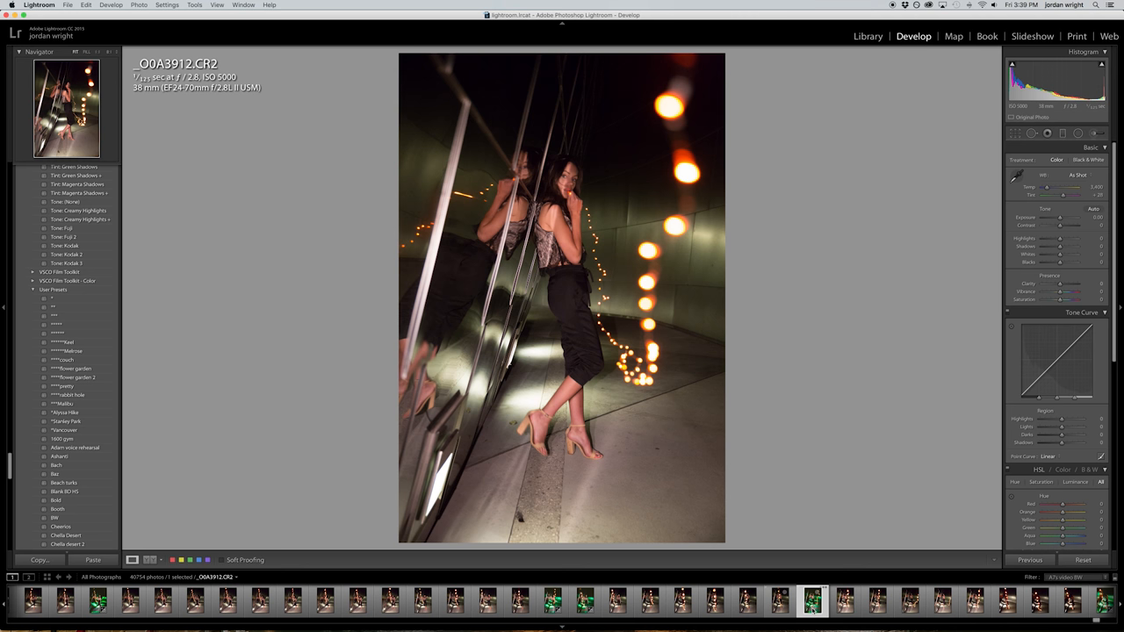
mouse_move(844, 599)
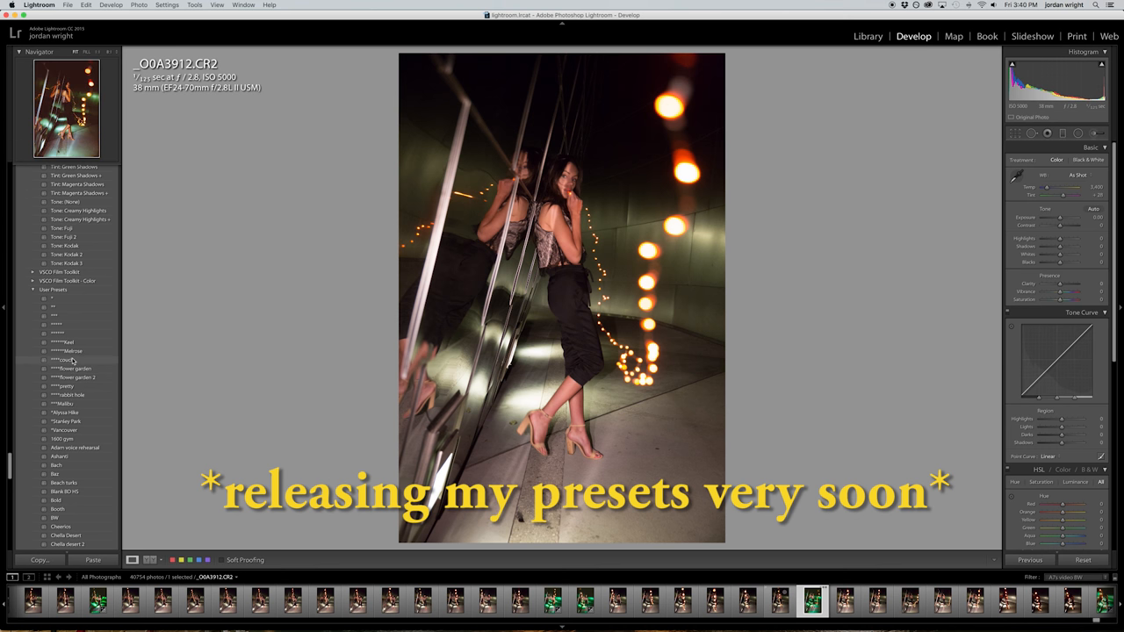
mouse_move(64, 429)
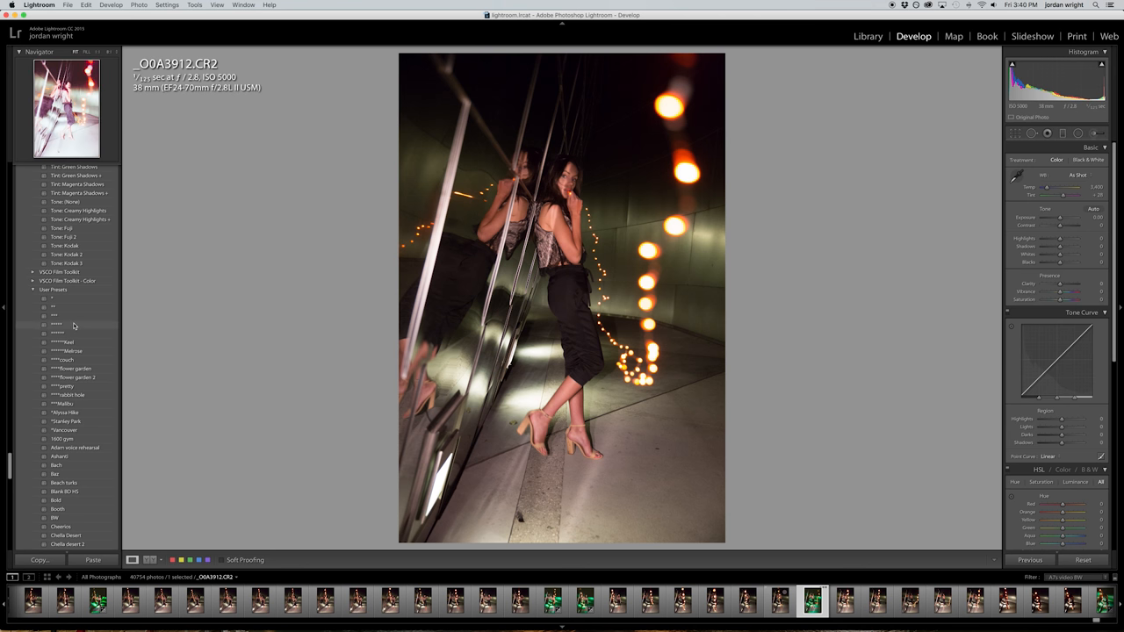
mouse_move(615, 249)
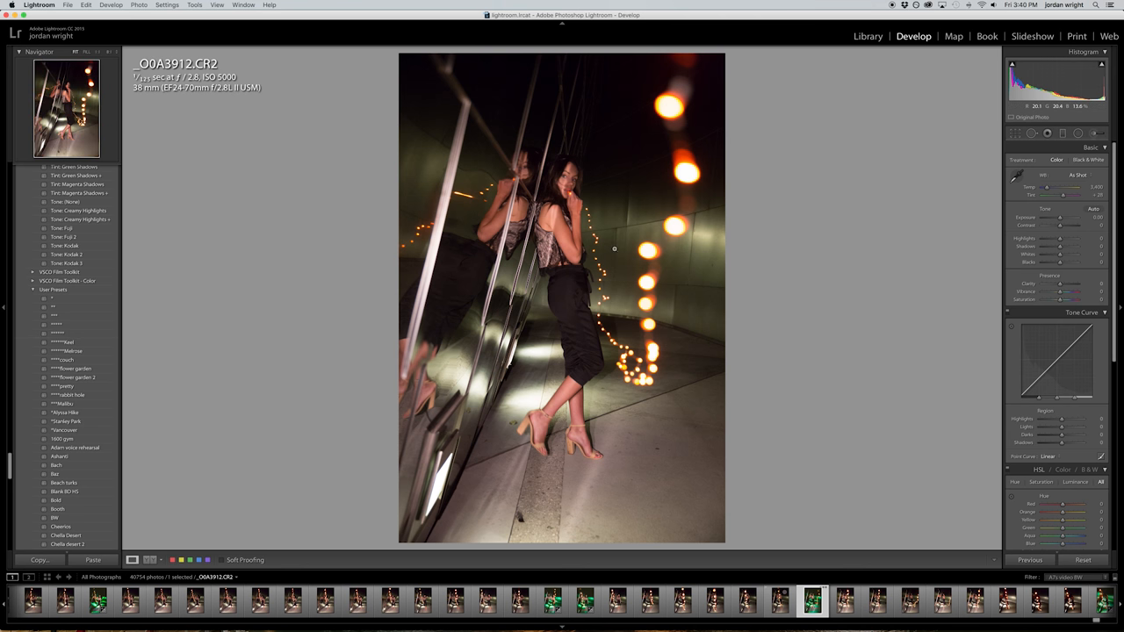
mouse_move(652, 221)
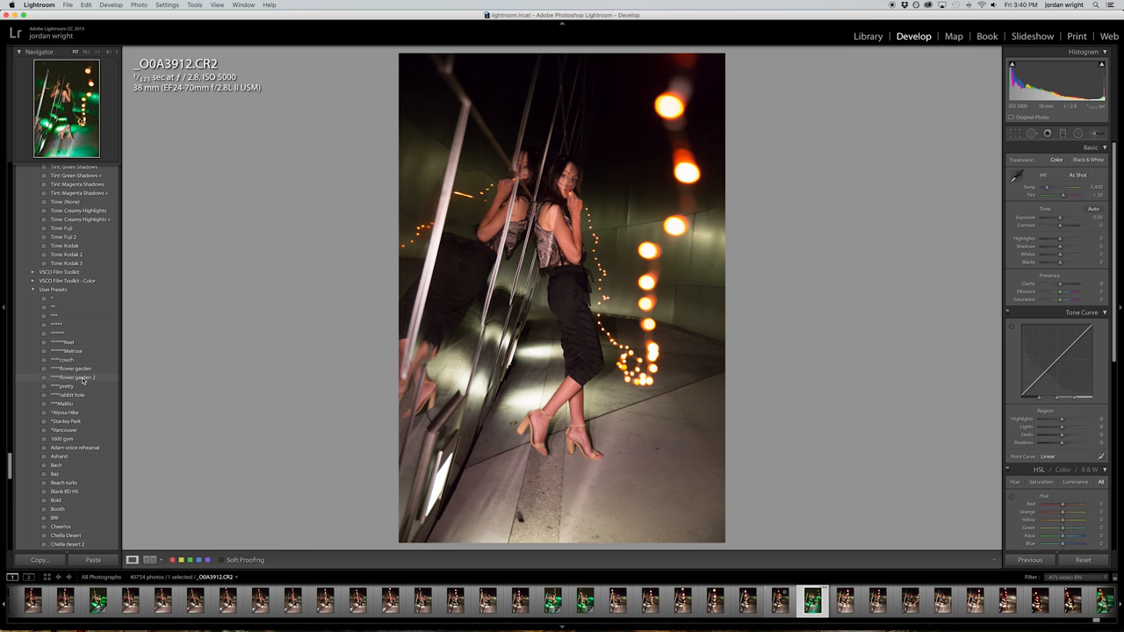
Step: Apply the 'flower garden 2' user preset to the night portrait
left_click(75, 378)
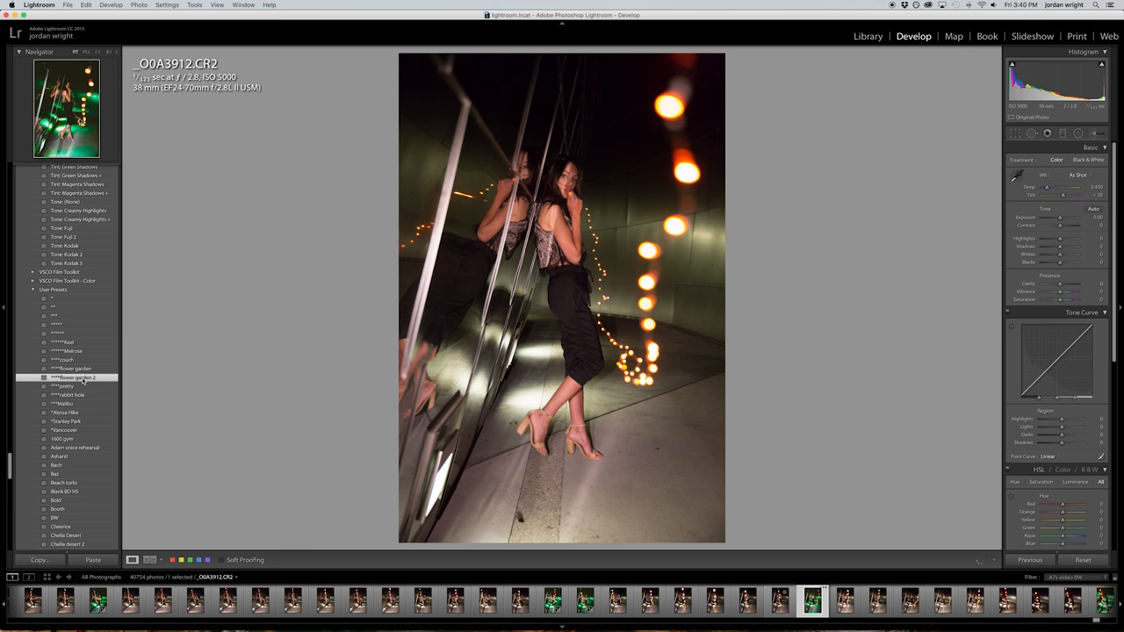
left_click(72, 377)
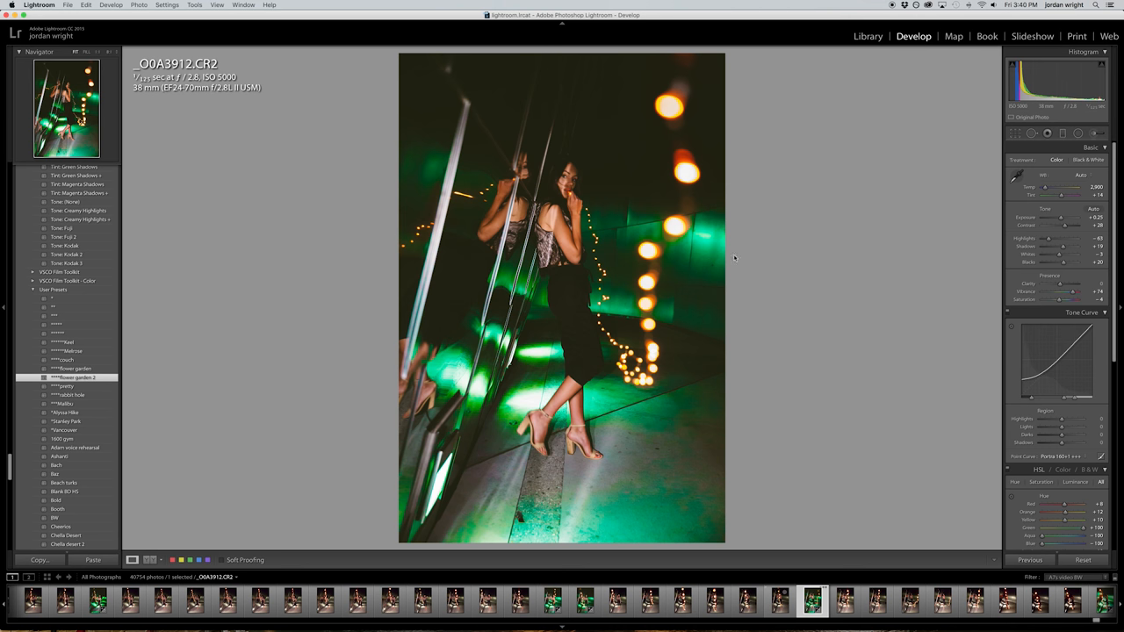
mouse_move(601, 390)
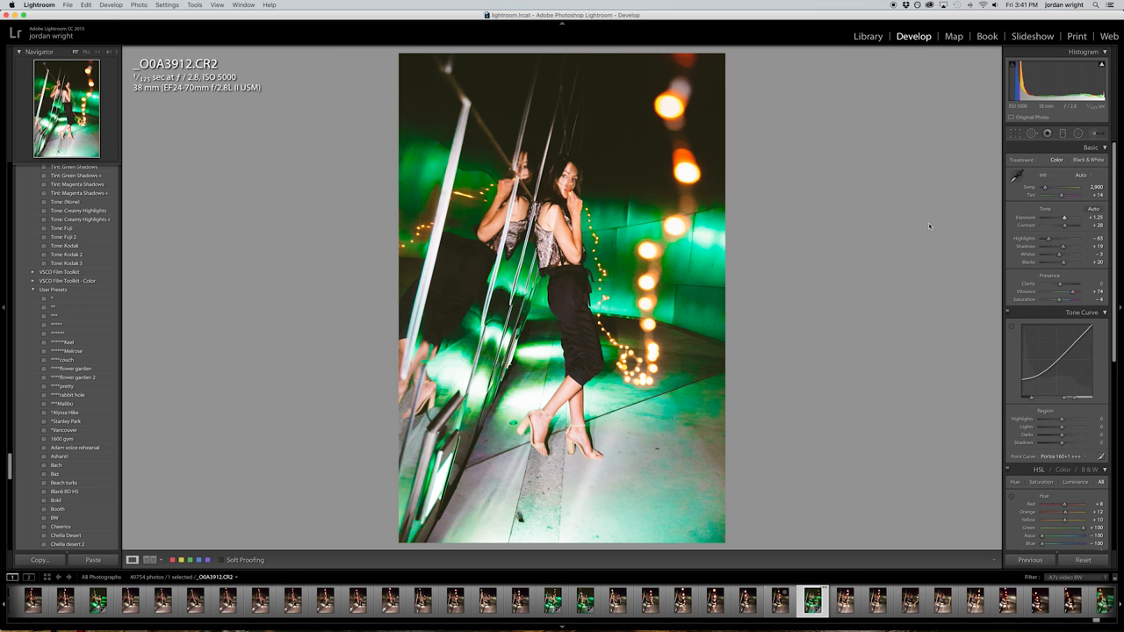
mouse_move(1064, 217)
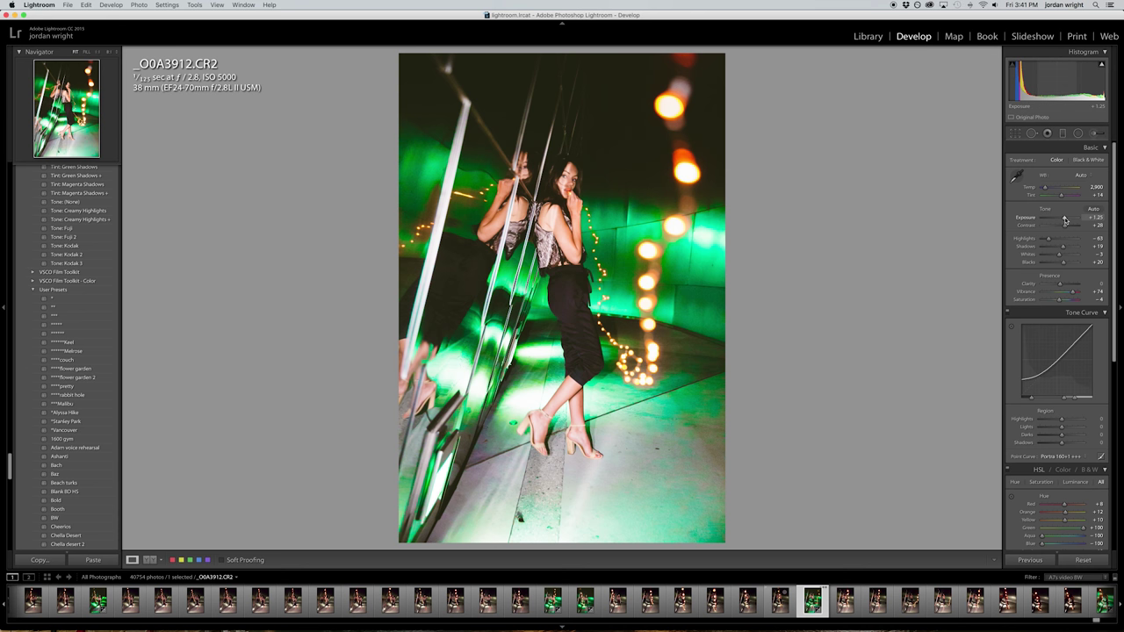
mouse_move(600, 122)
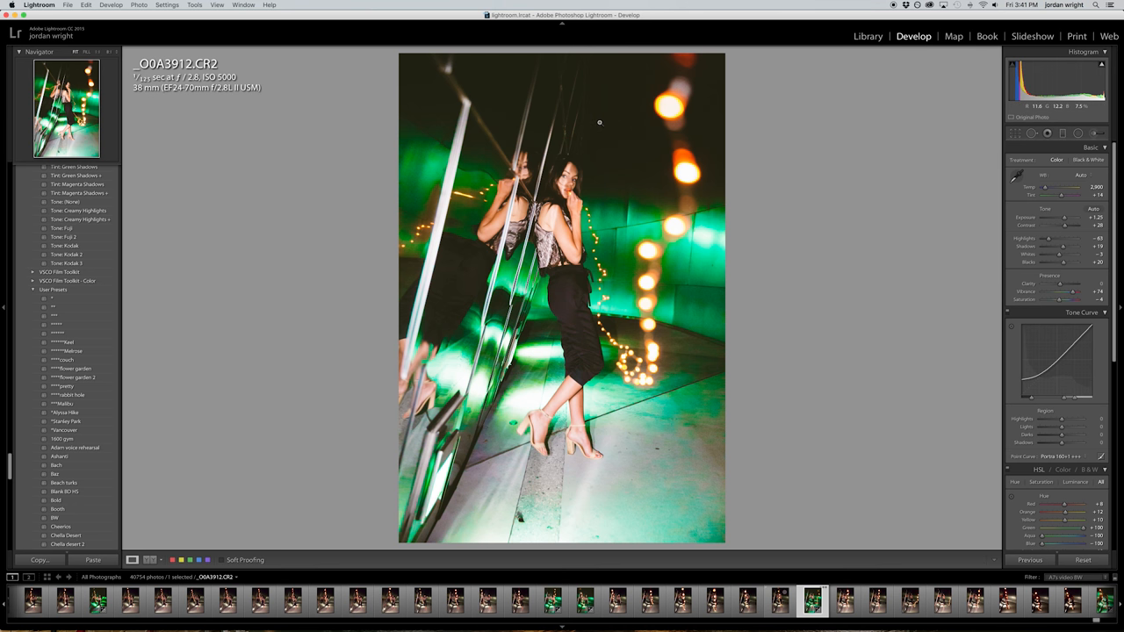
mouse_move(569, 360)
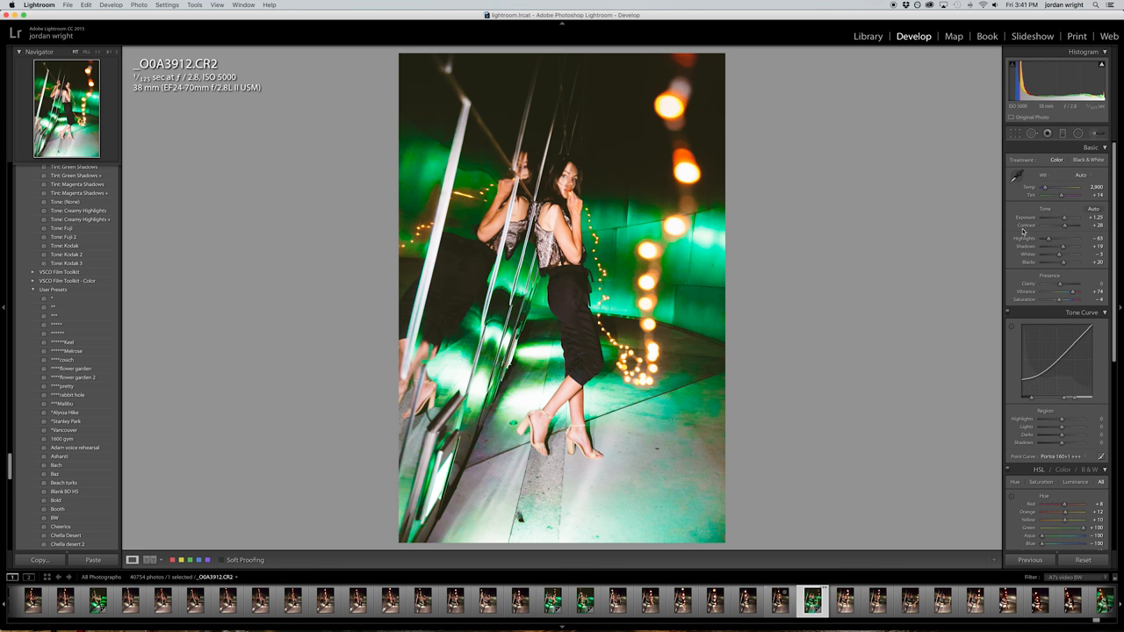
mouse_move(1025, 238)
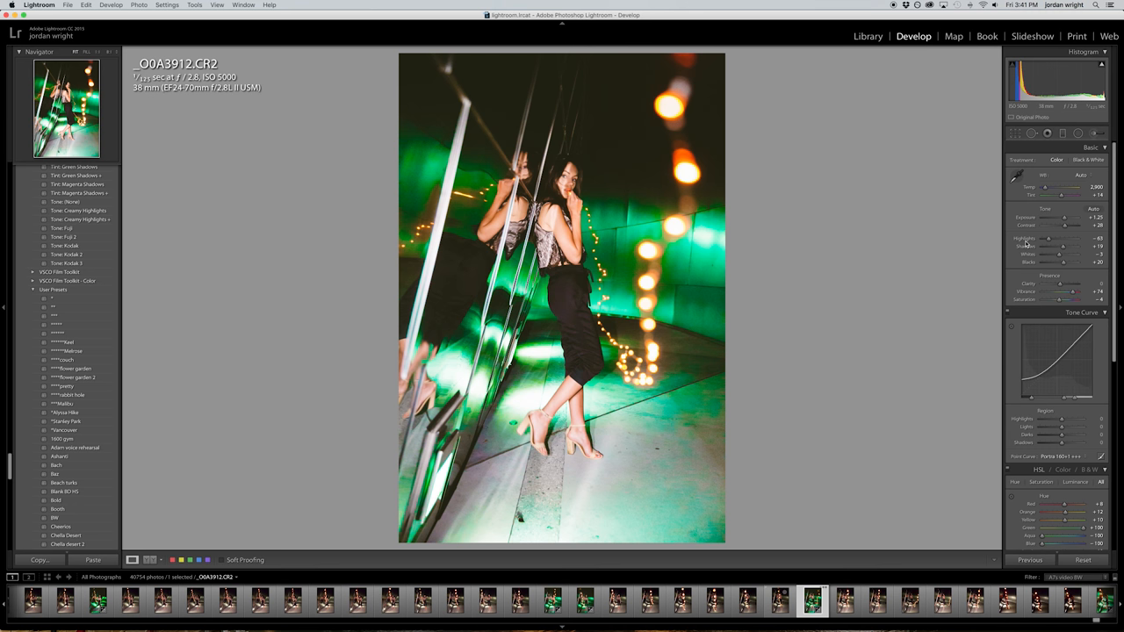
mouse_move(677, 275)
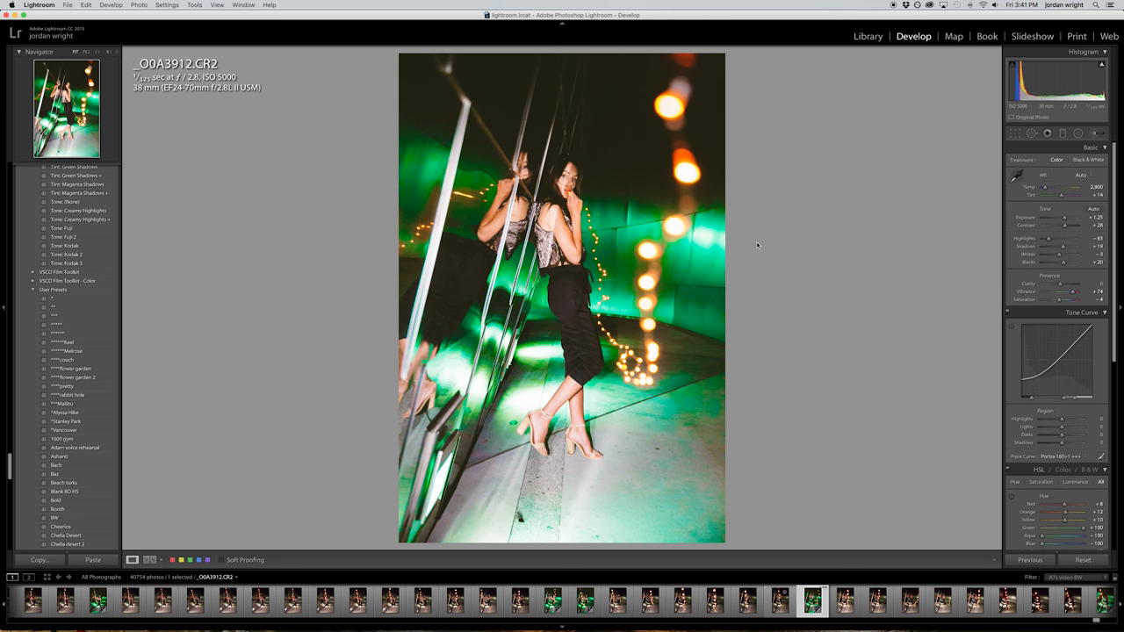
mouse_move(894, 126)
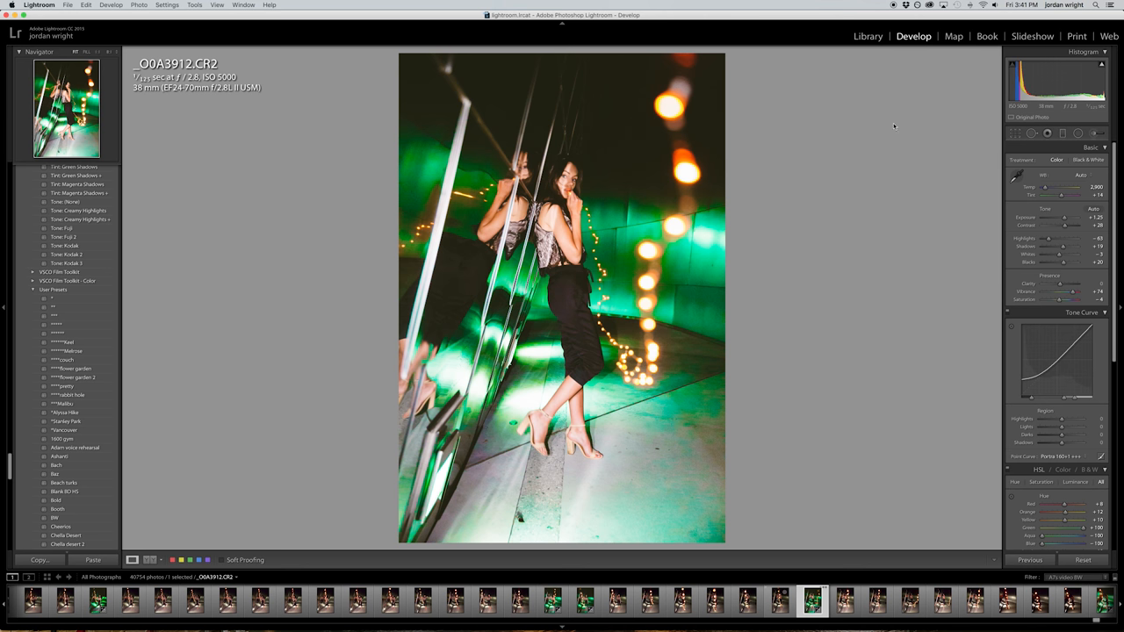
mouse_move(1023, 110)
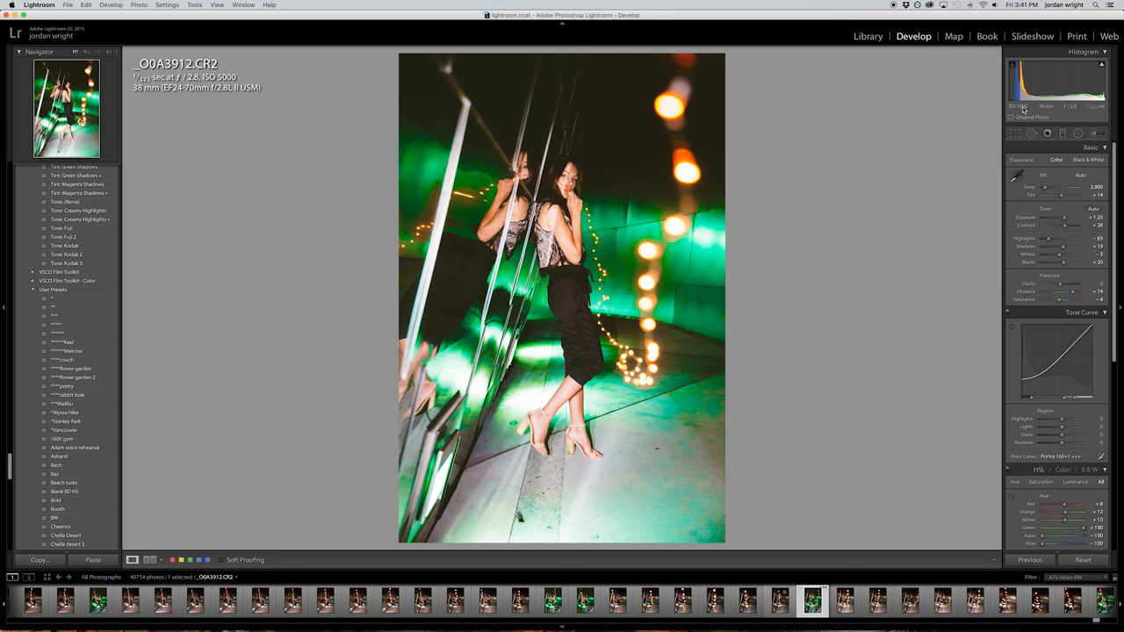
mouse_move(788, 218)
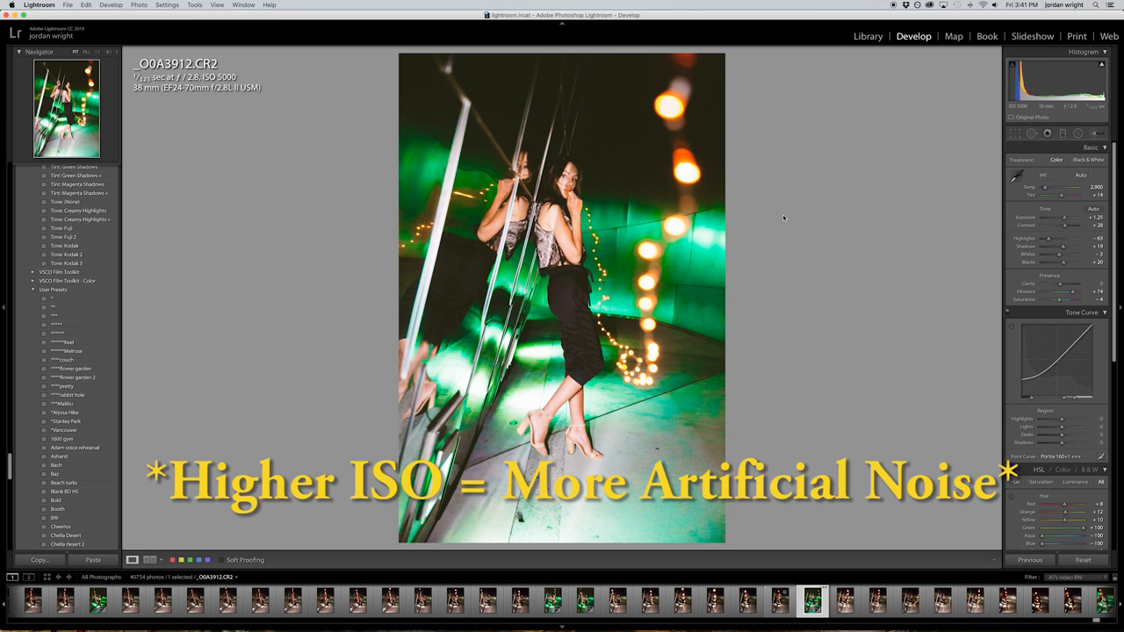
mouse_move(924, 133)
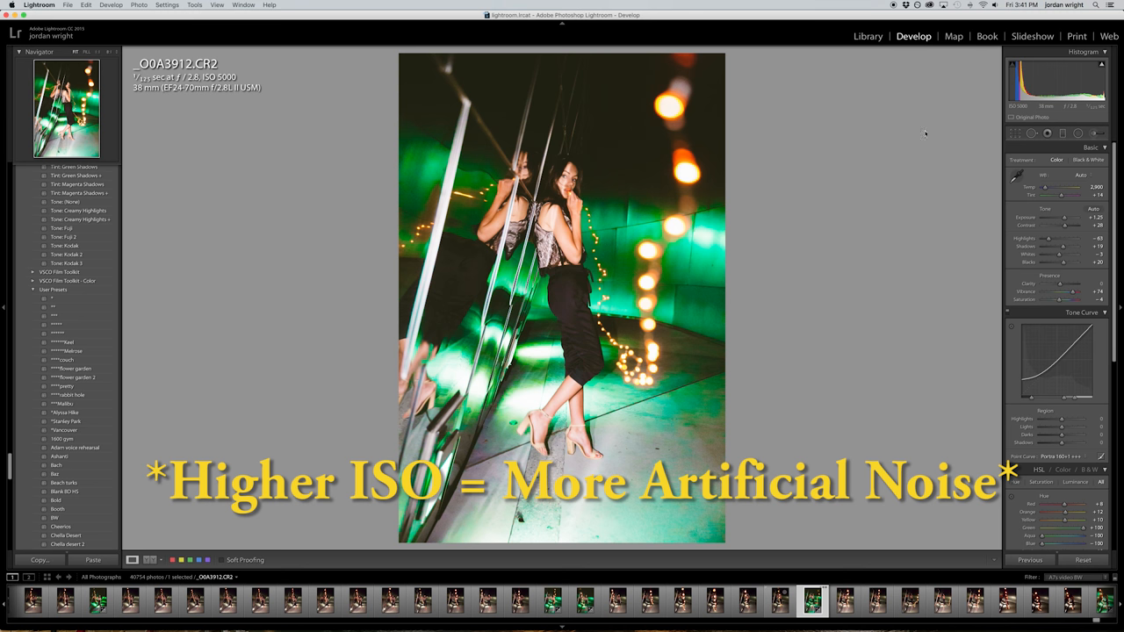
mouse_move(874, 150)
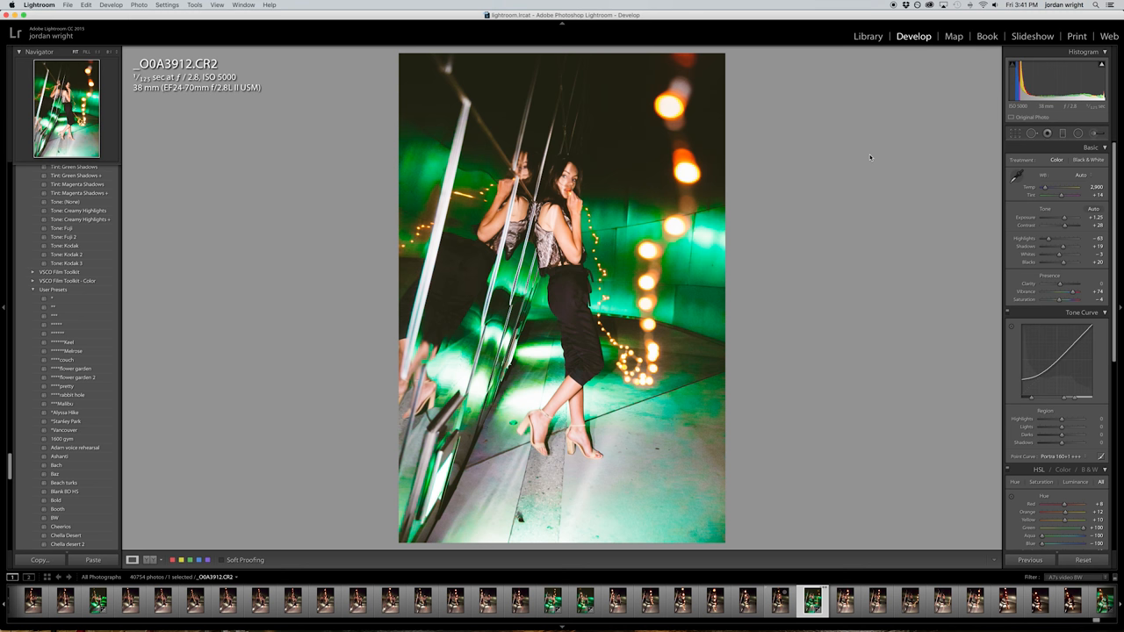
mouse_move(615, 208)
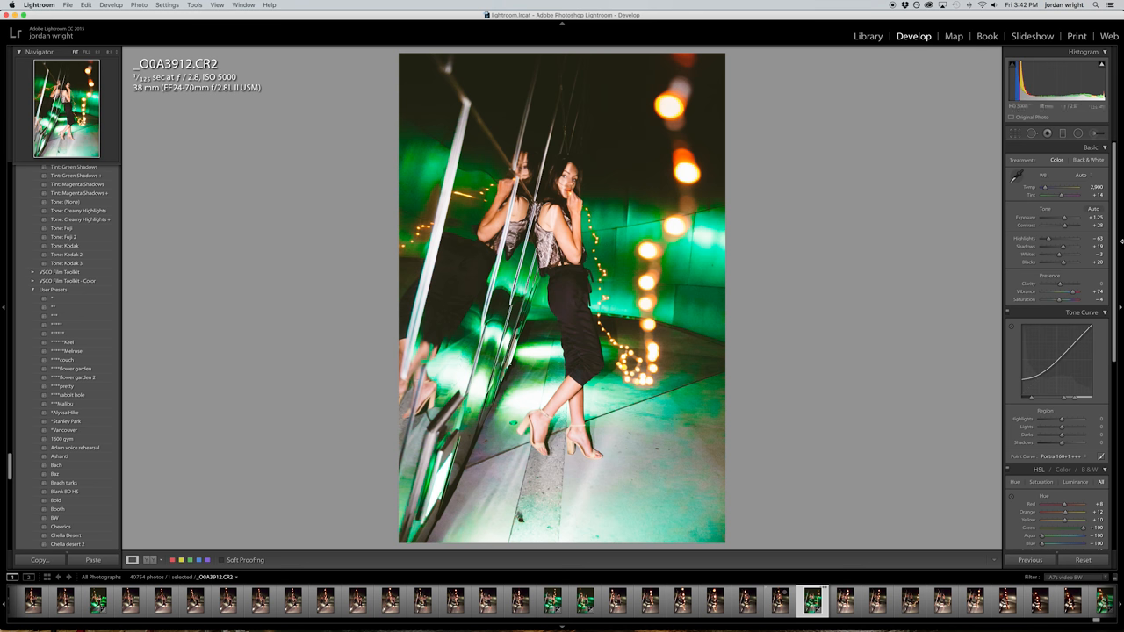
Step: Drag the Basic panel's Highlights slider down to -100
left_click_drag(1060, 238, 1010, 238)
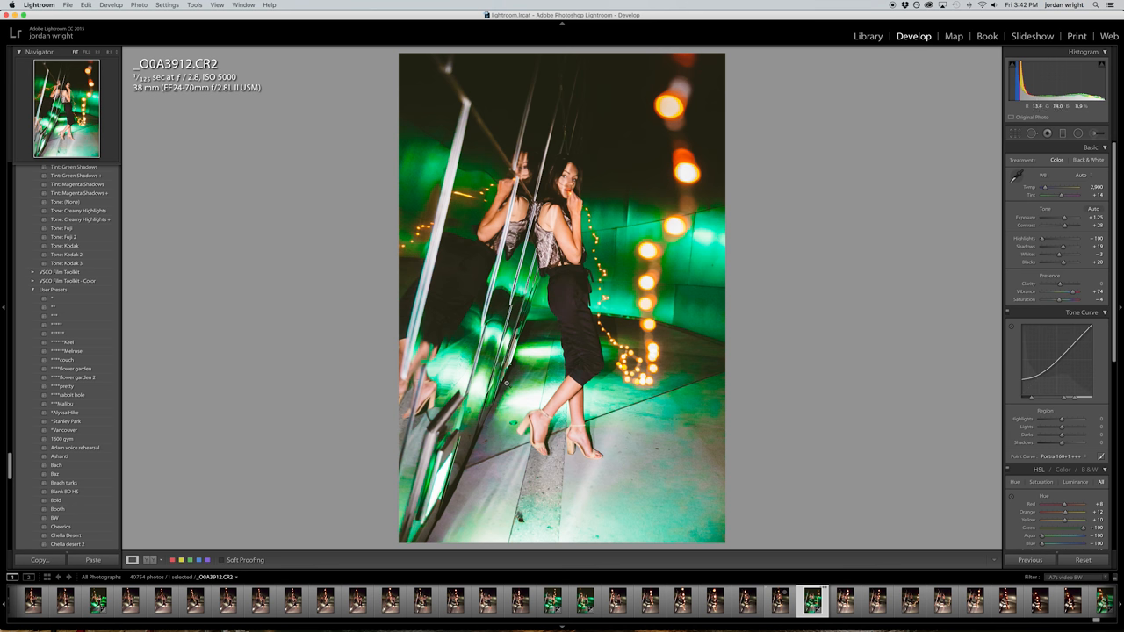
mouse_move(571, 310)
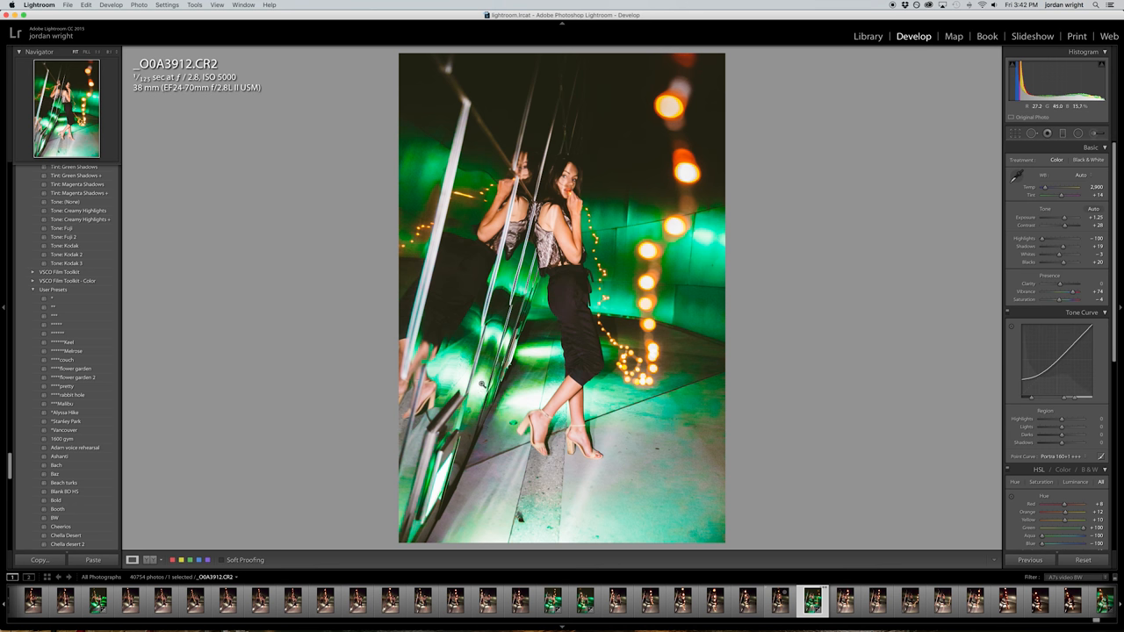
mouse_move(622, 492)
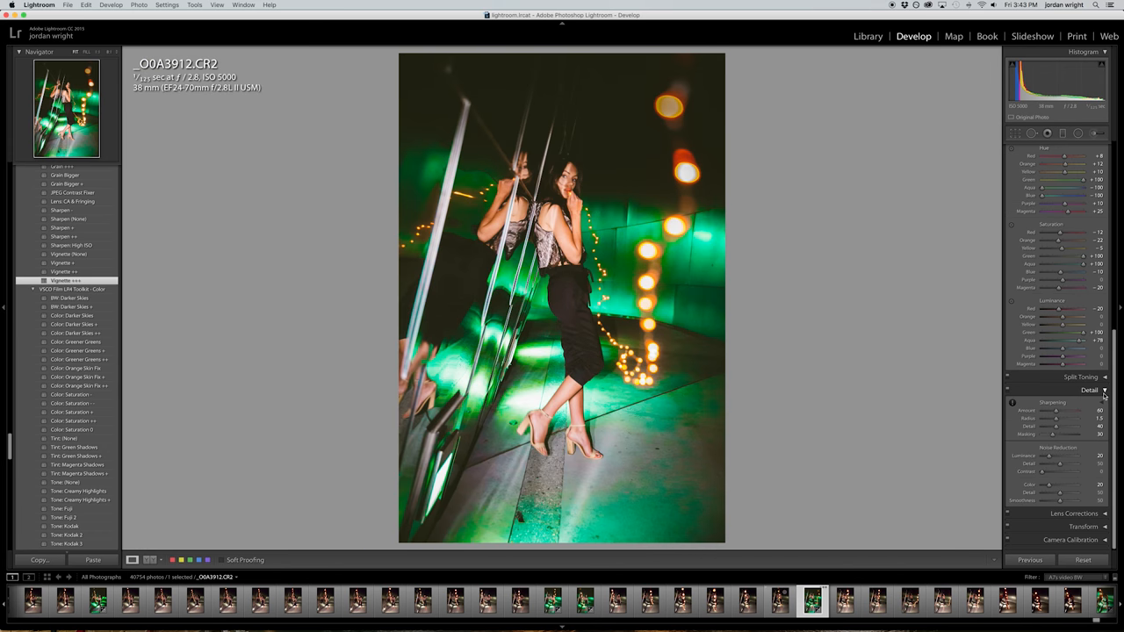
mouse_move(1060, 453)
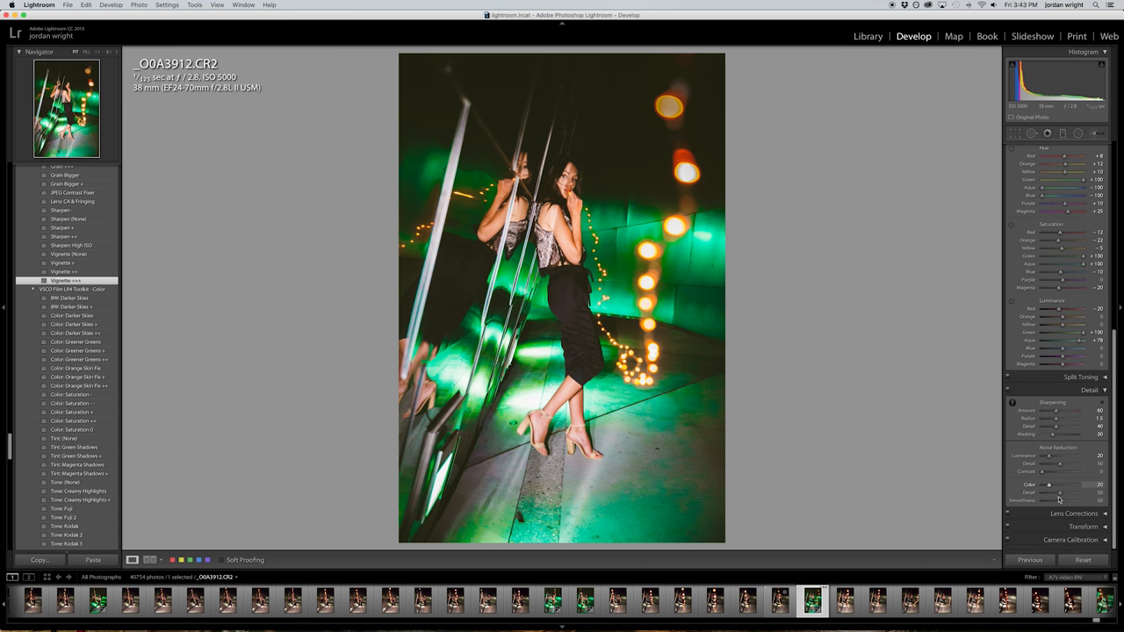
Step: Set Detail panel colour noise reduction to 20
left_click_drag(1060, 485, 1042, 485)
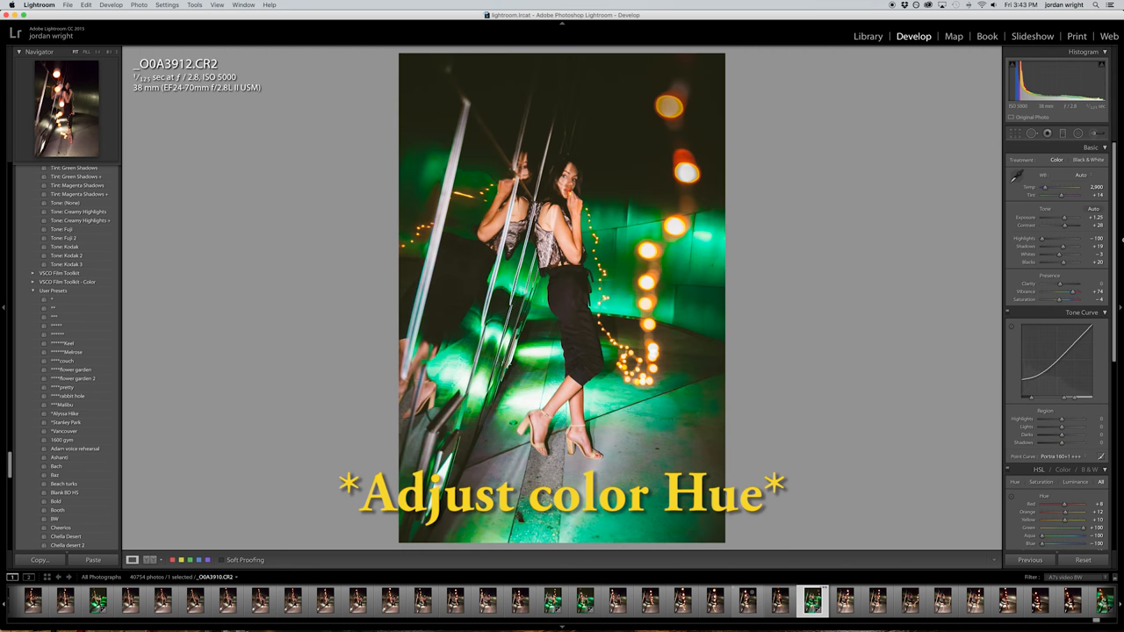
Step: Drop green saturation to -100 to compare, then restore it to +100
scroll("down", 3)
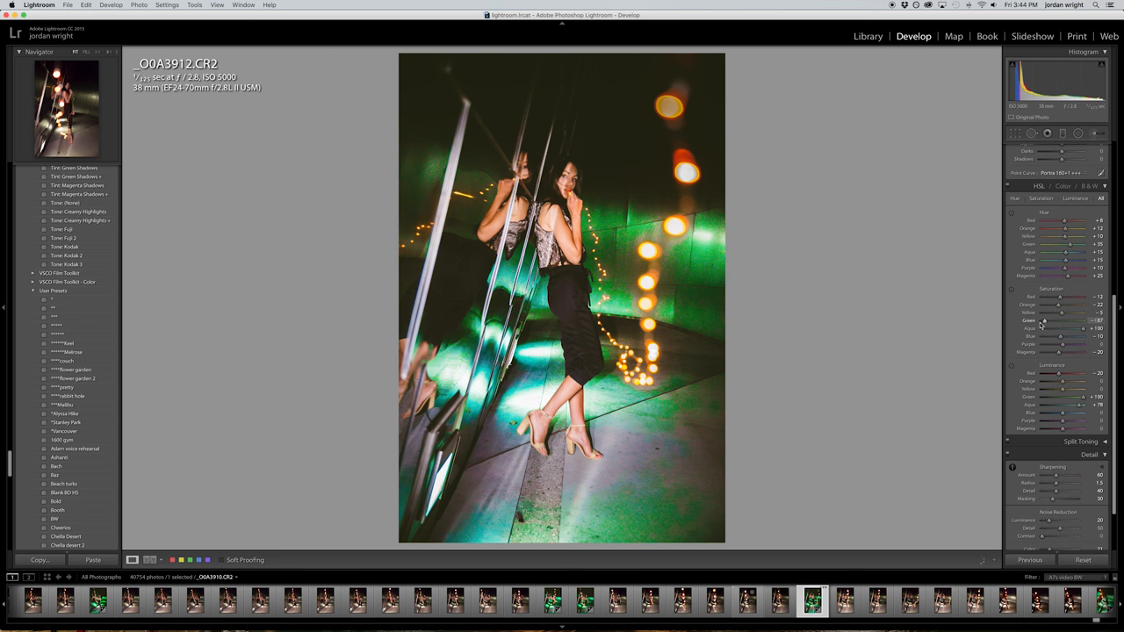
left_click_drag(1063, 321, 1050, 321)
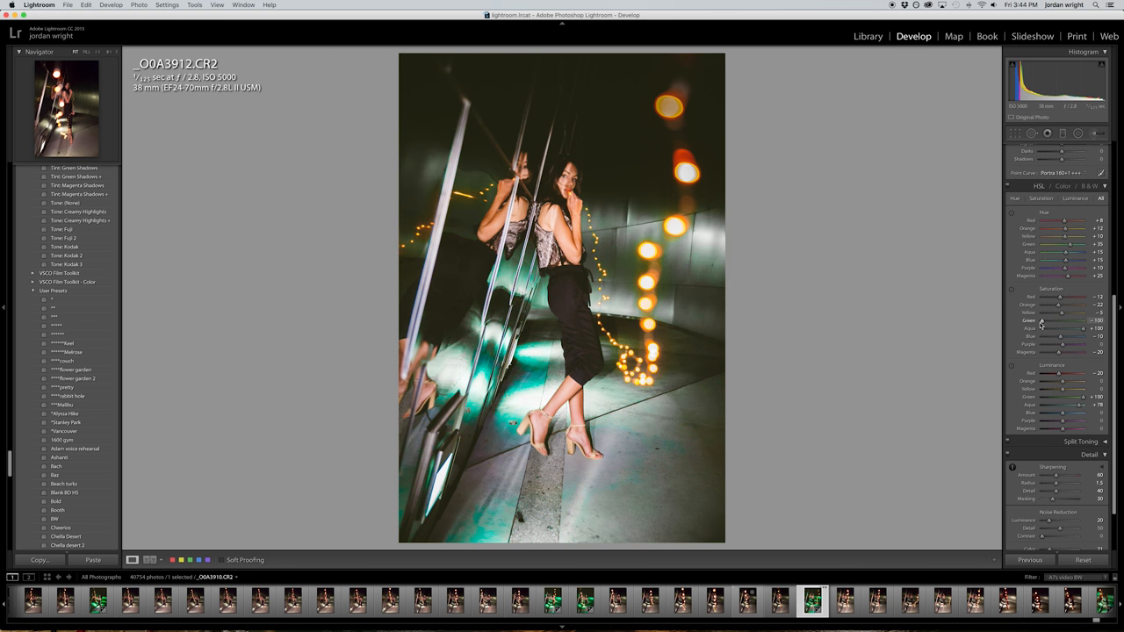
left_click_drag(1061, 319, 1080, 320)
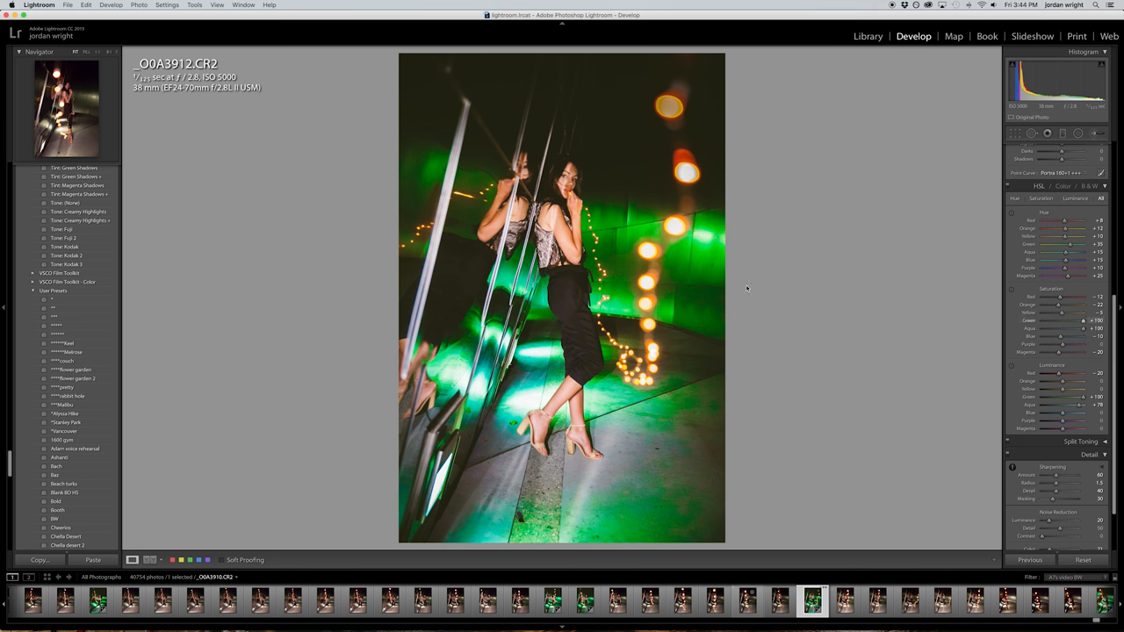
mouse_move(681, 208)
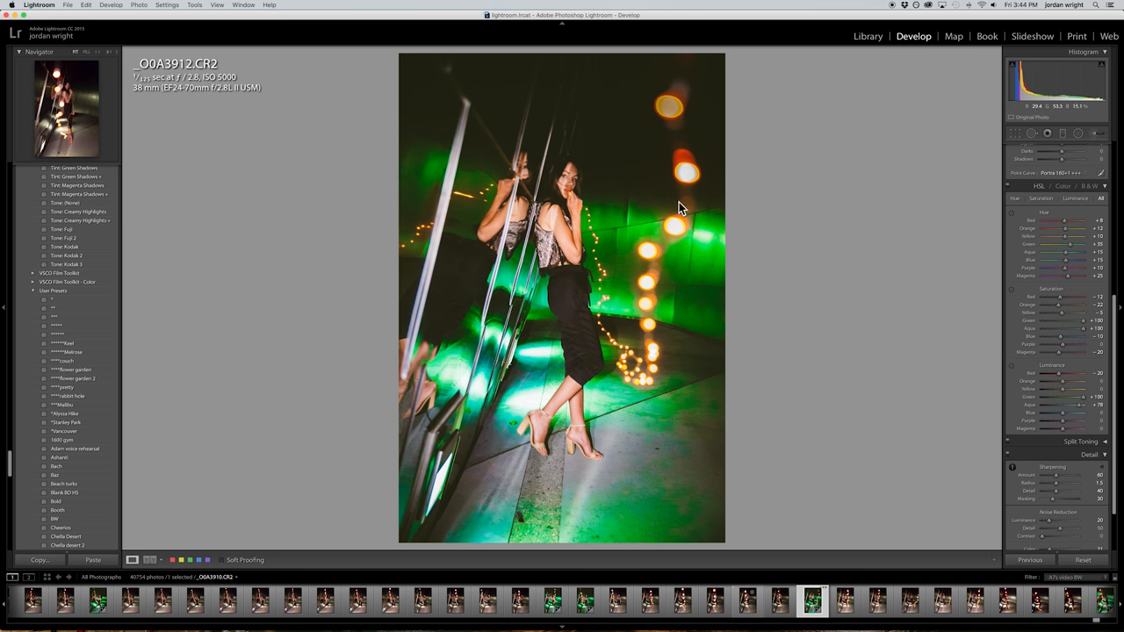